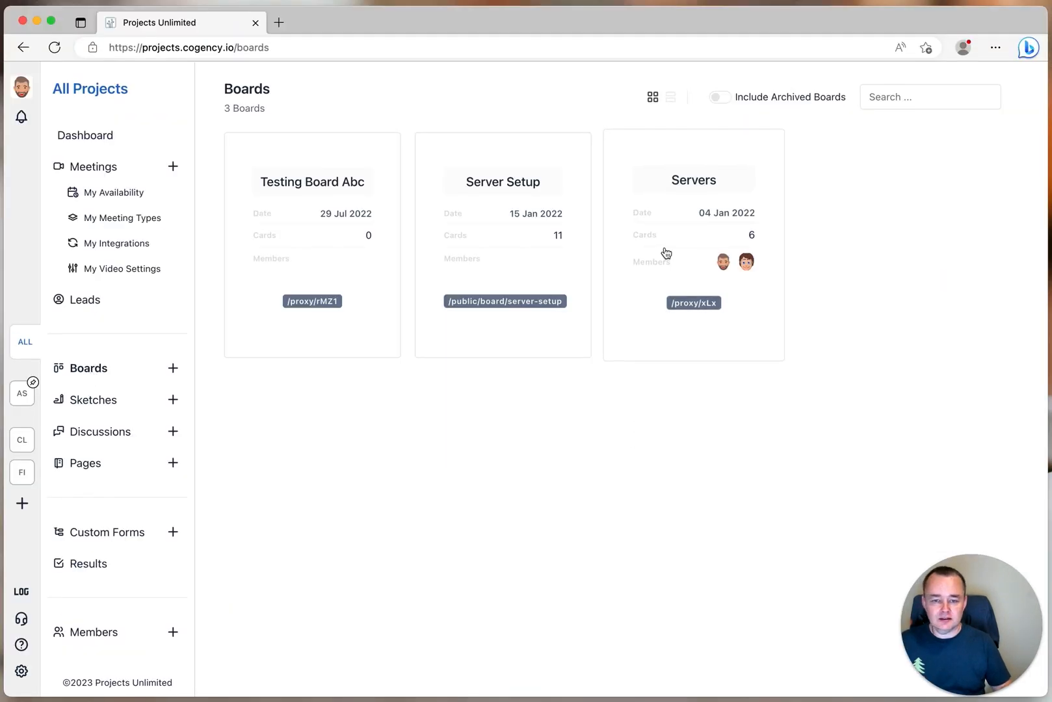
Open the Servers board from the Boards page.
click(693, 179)
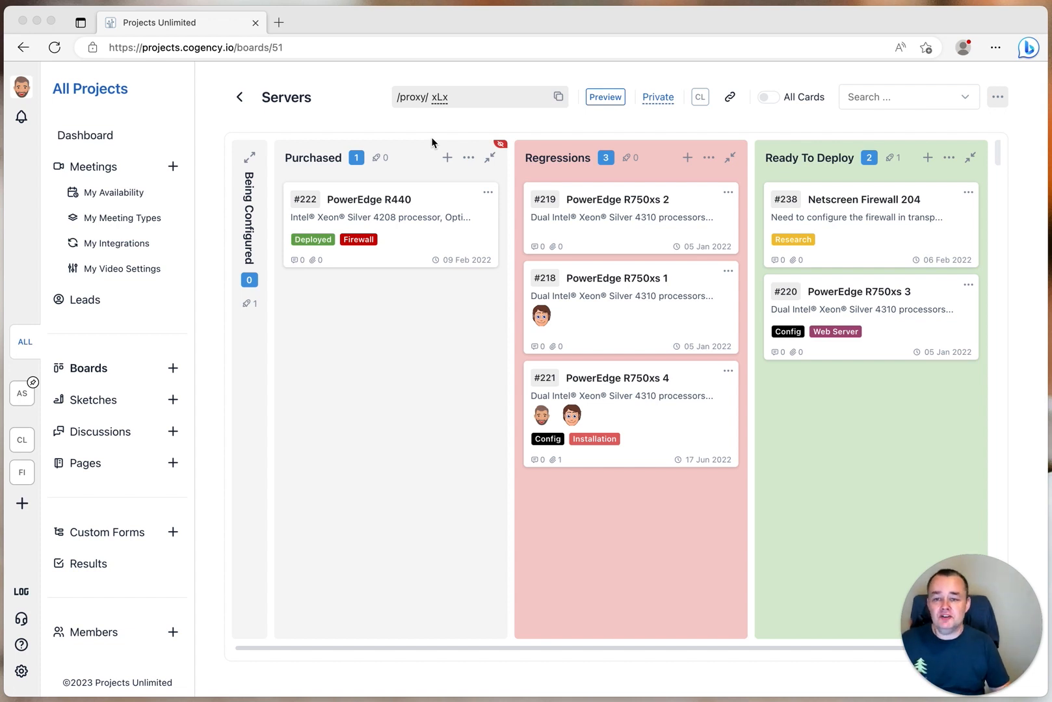
mouse_move(441, 131)
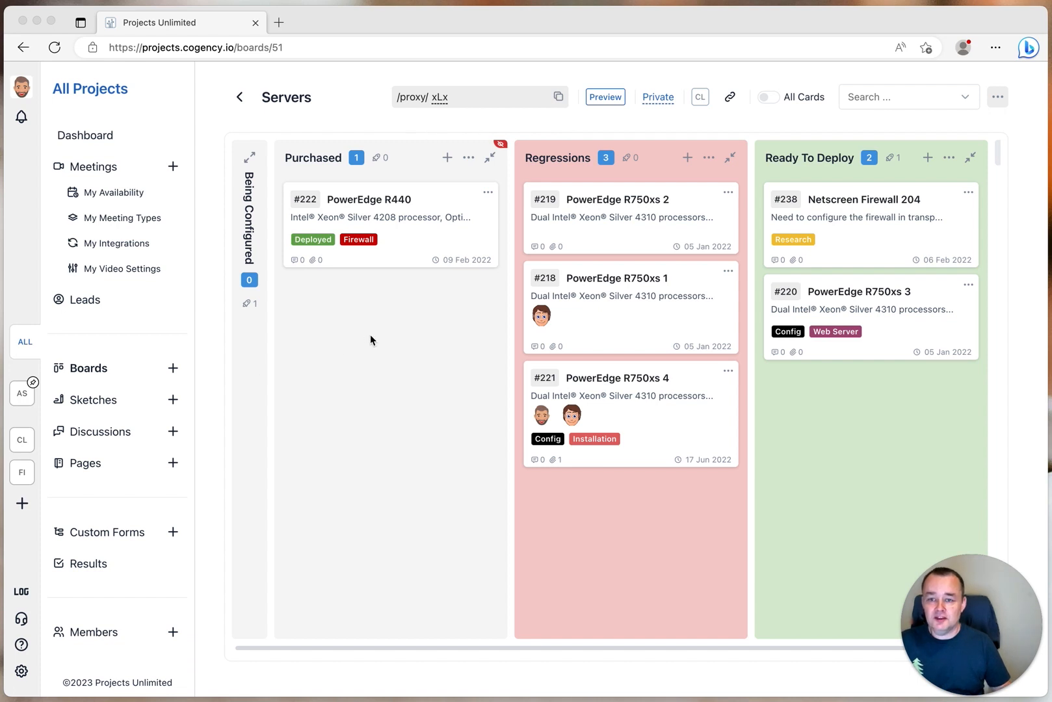
mouse_move(396, 342)
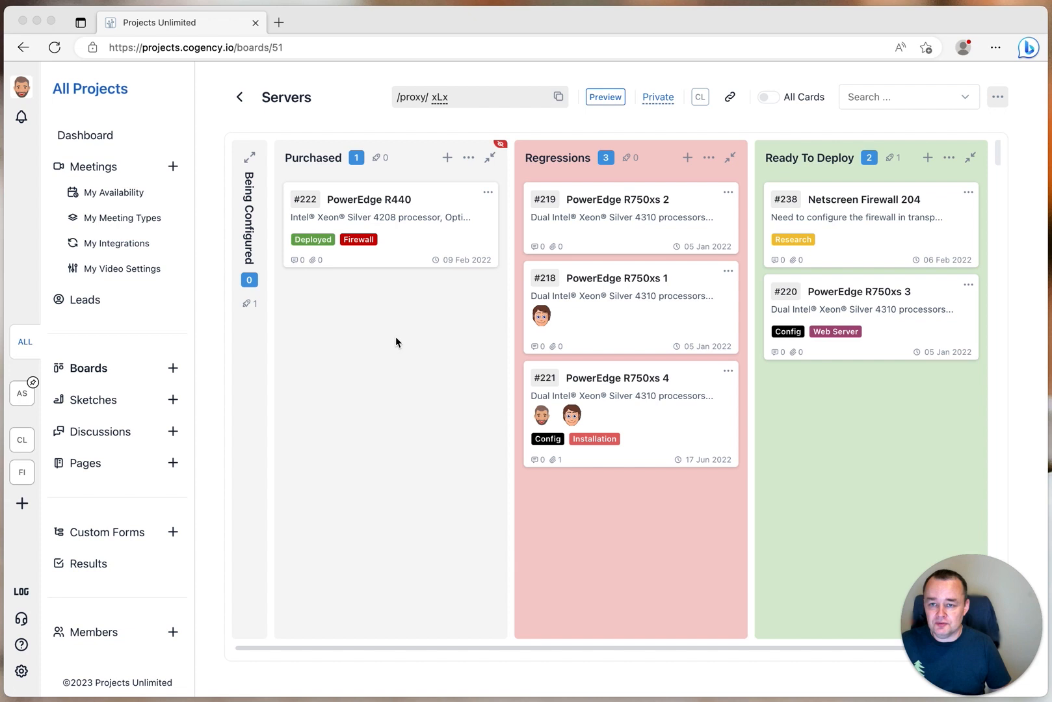
mouse_move(411, 359)
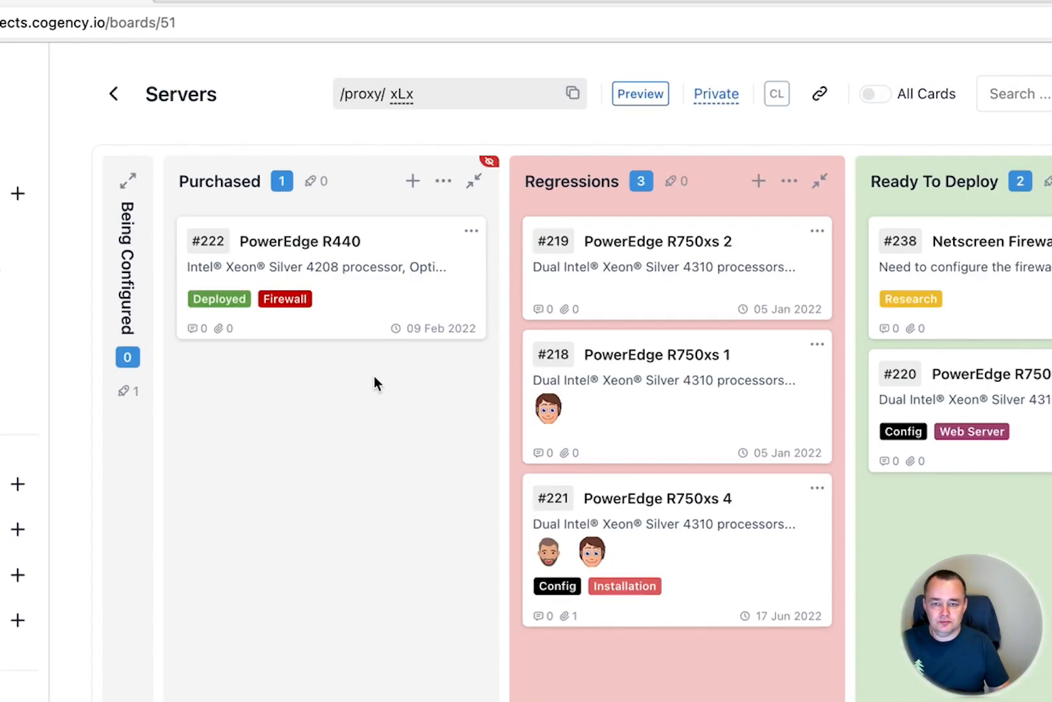
Replace the board's /proxy/xLx slug with the readable address /public/board/roadmap.
key(Backspace)
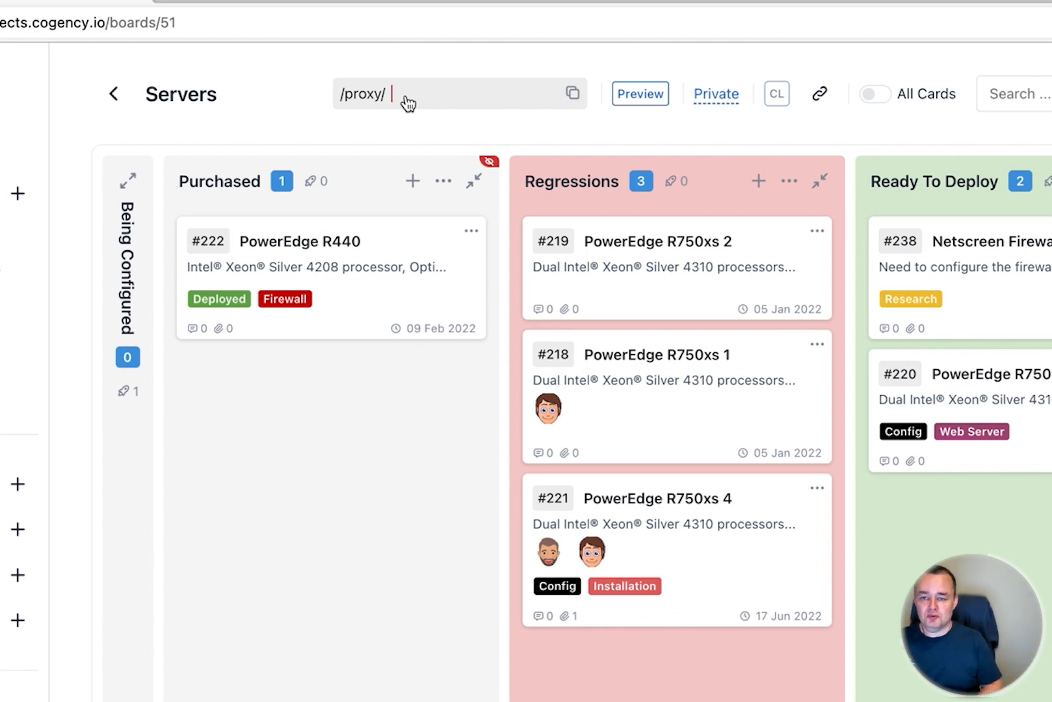
text(roa)
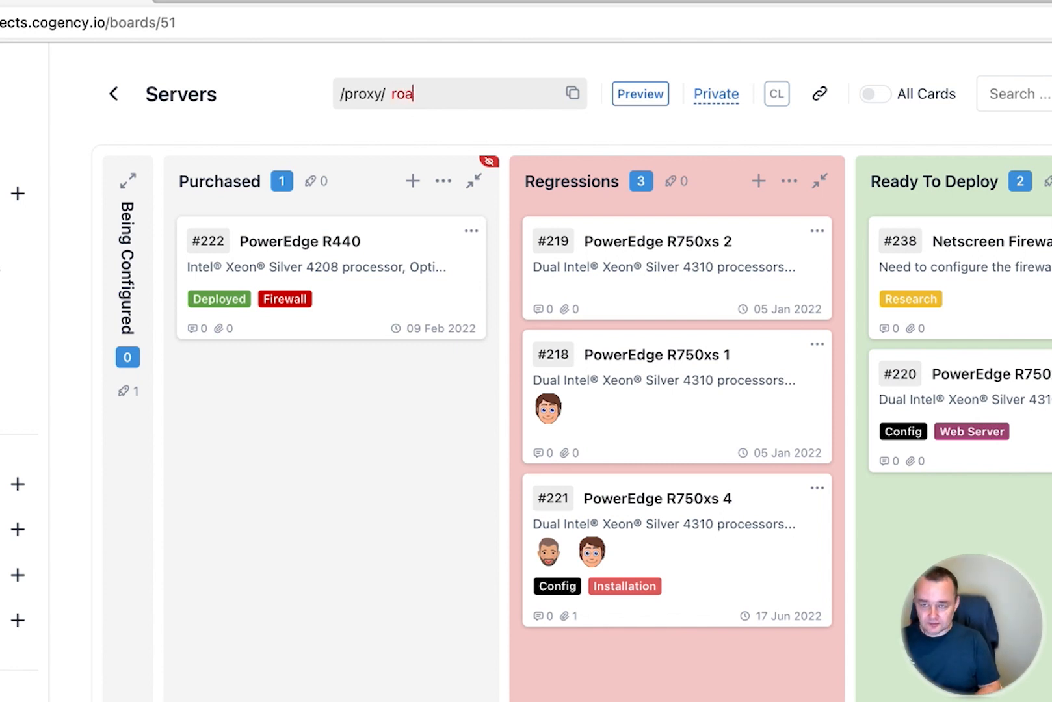
text(/public/board/ roadmap)
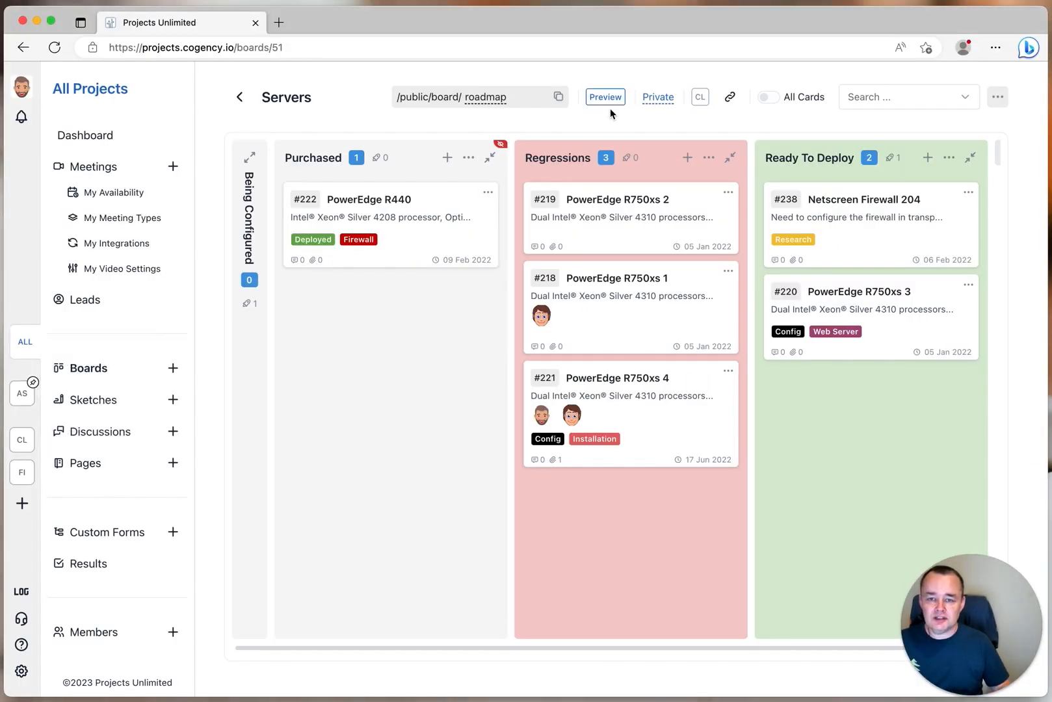
Preview the Servers board at /public/board/roadmap in a new tab.
click(604, 96)
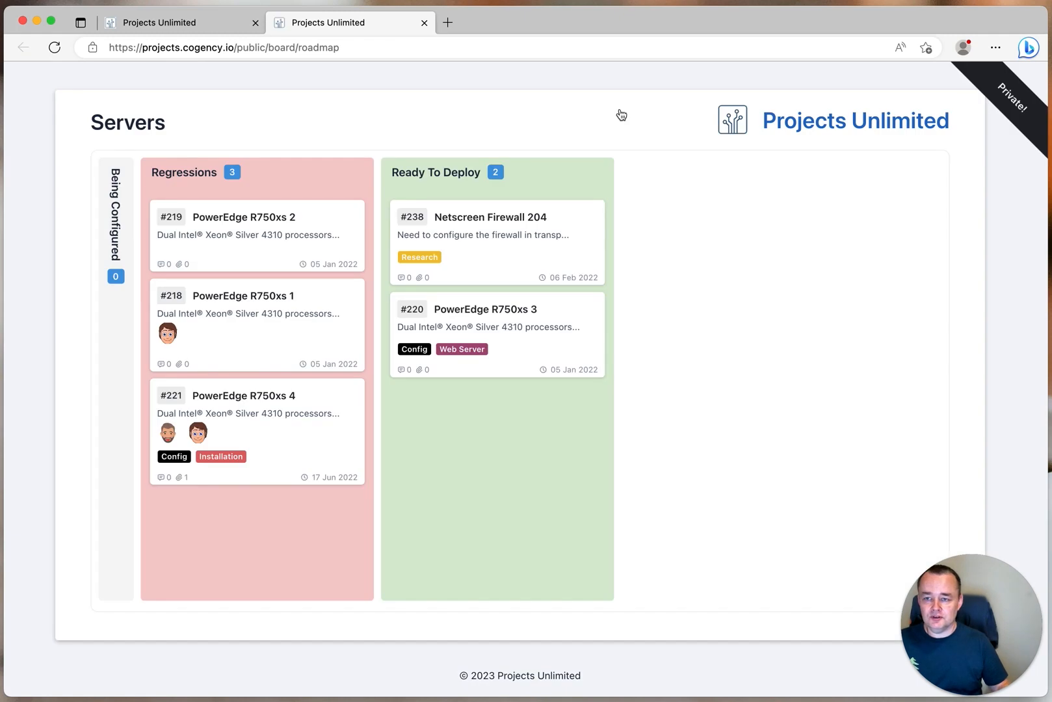
mouse_move(785, 219)
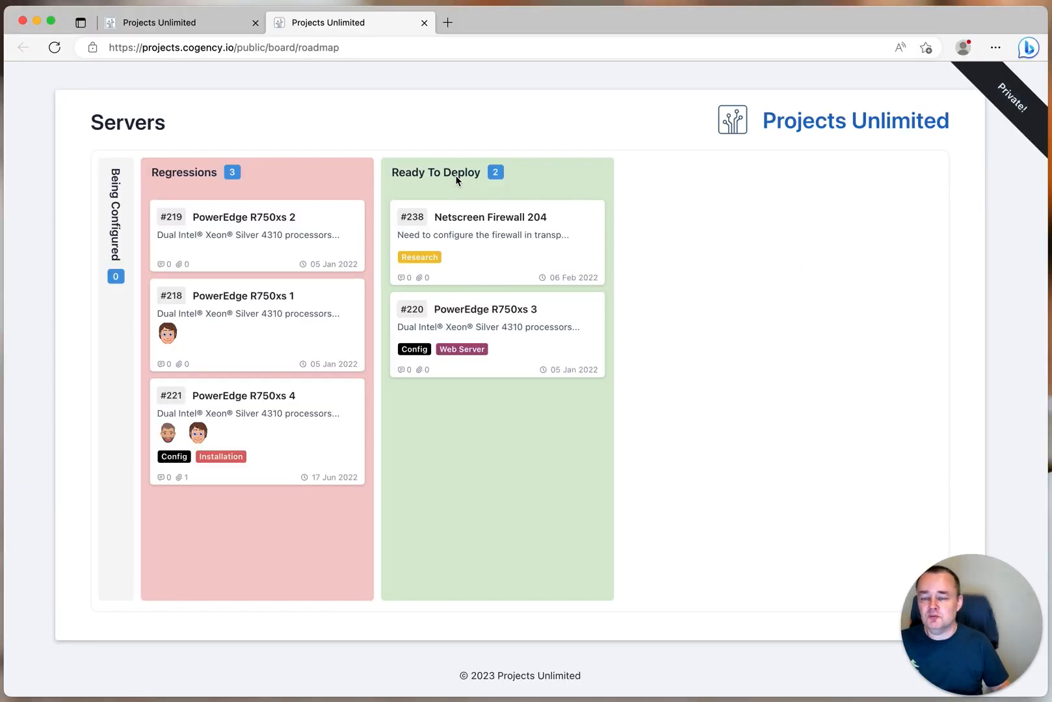
Return to the board tab and change the slug from roadmap to house.
click(179, 22)
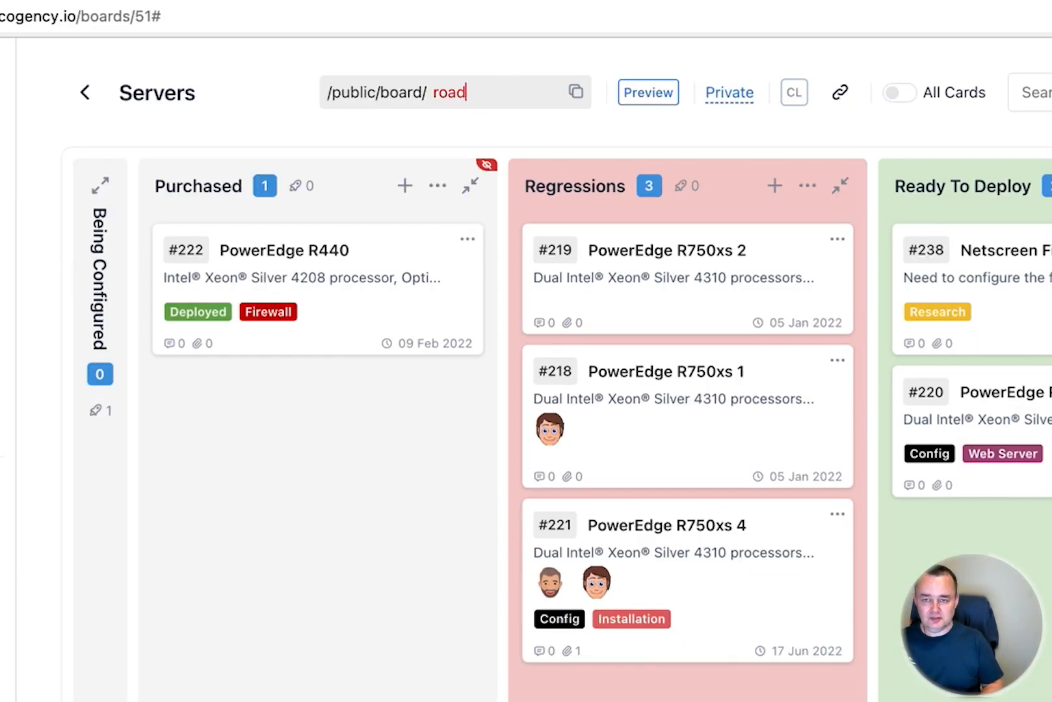
text(house)
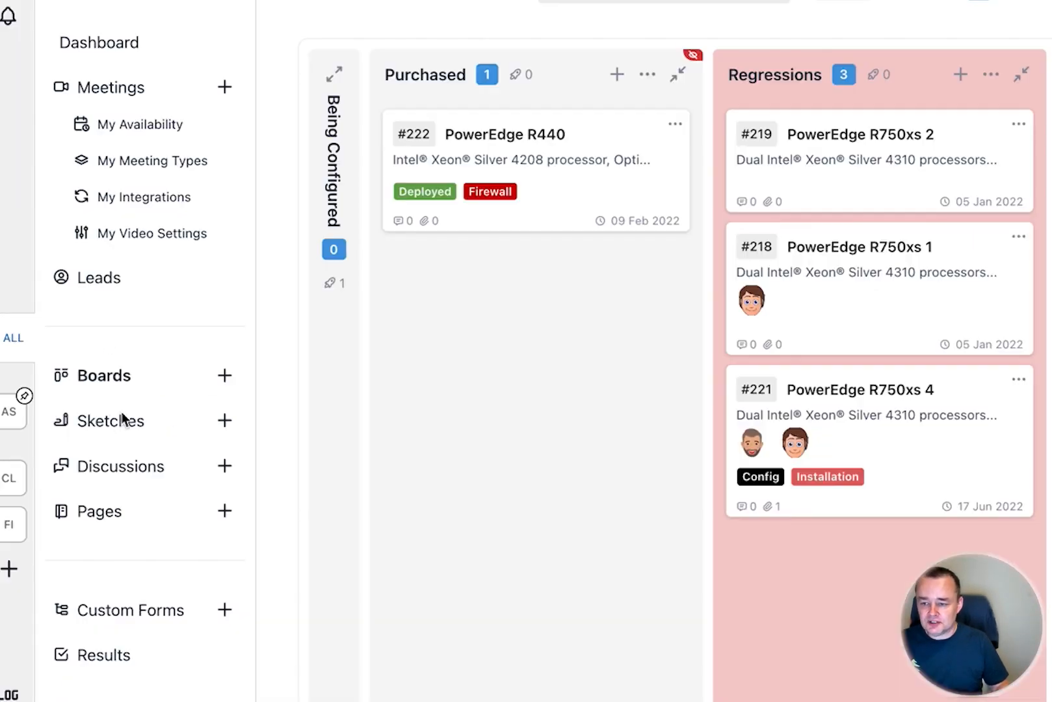
click(112, 420)
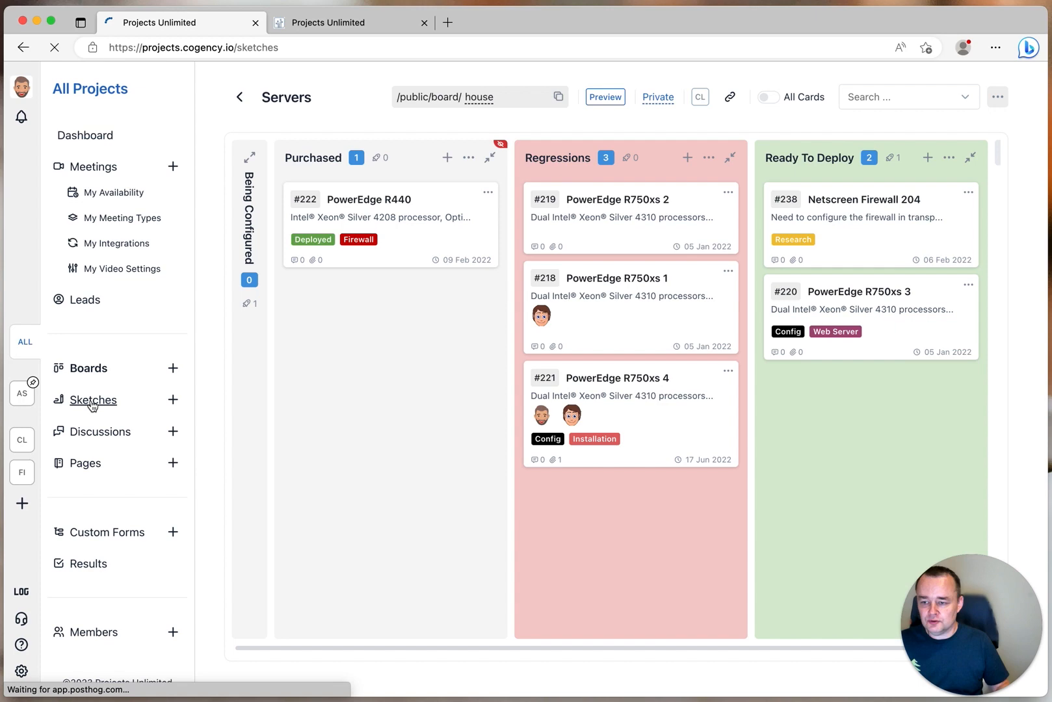
click(95, 399)
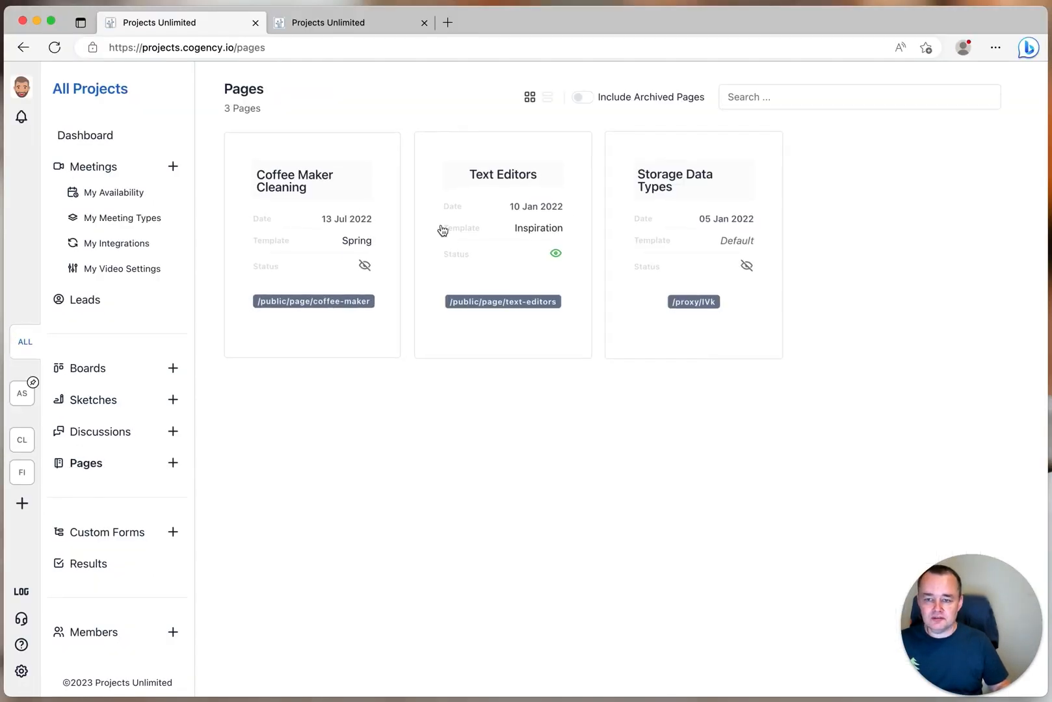
click(311, 181)
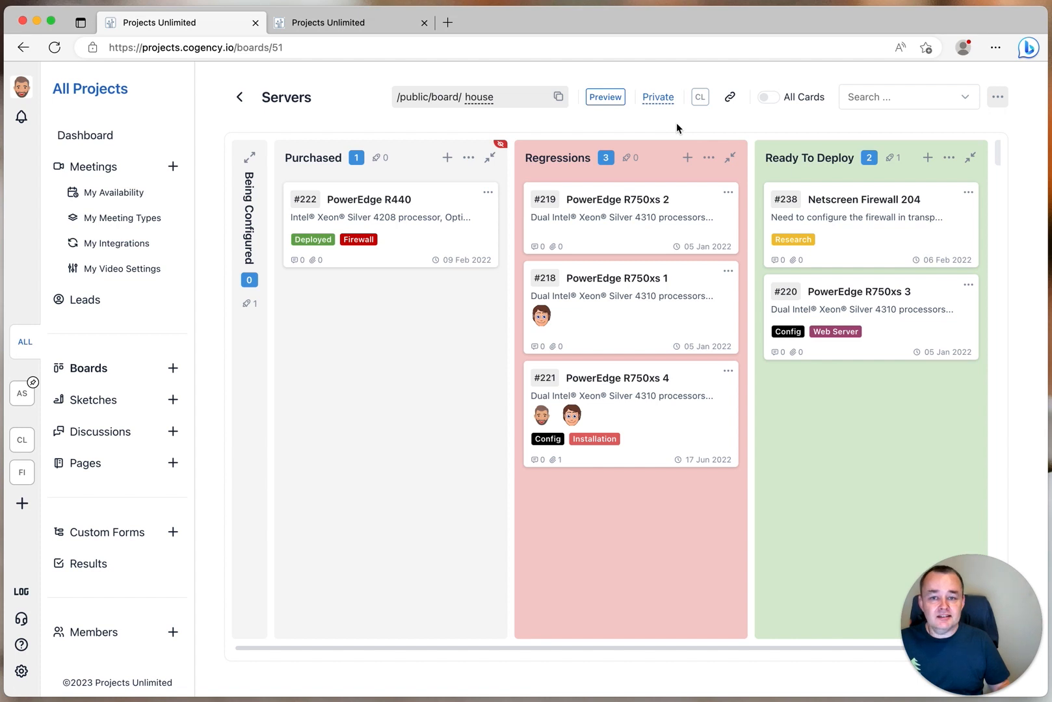
mouse_move(673, 126)
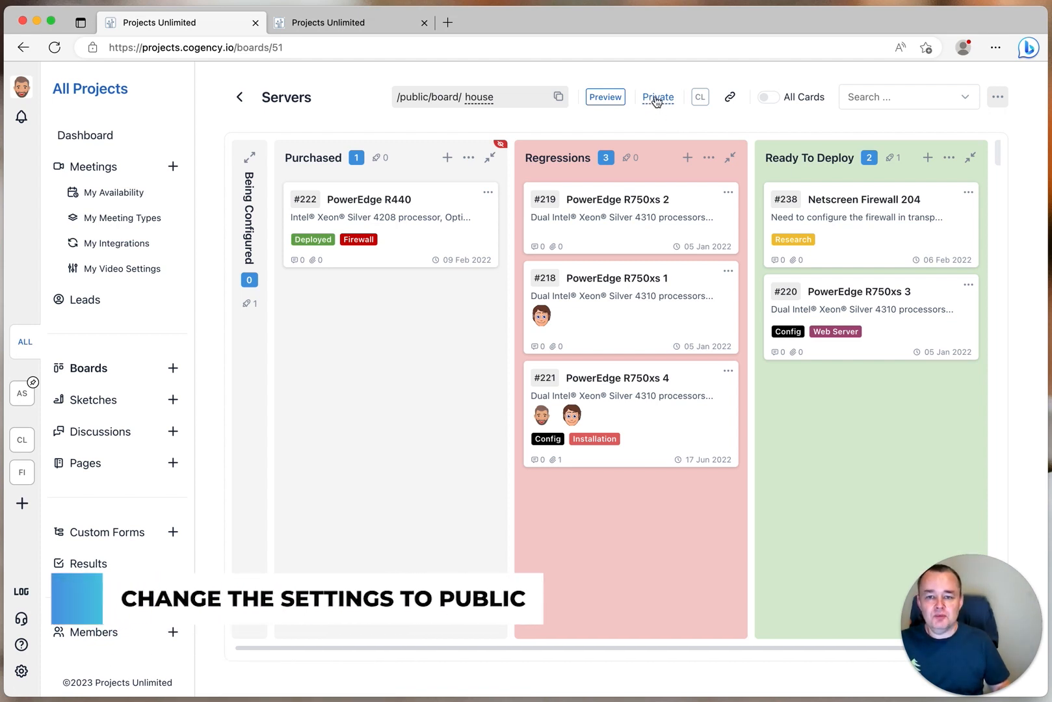
Switch the Servers board from Private to Public.
click(658, 96)
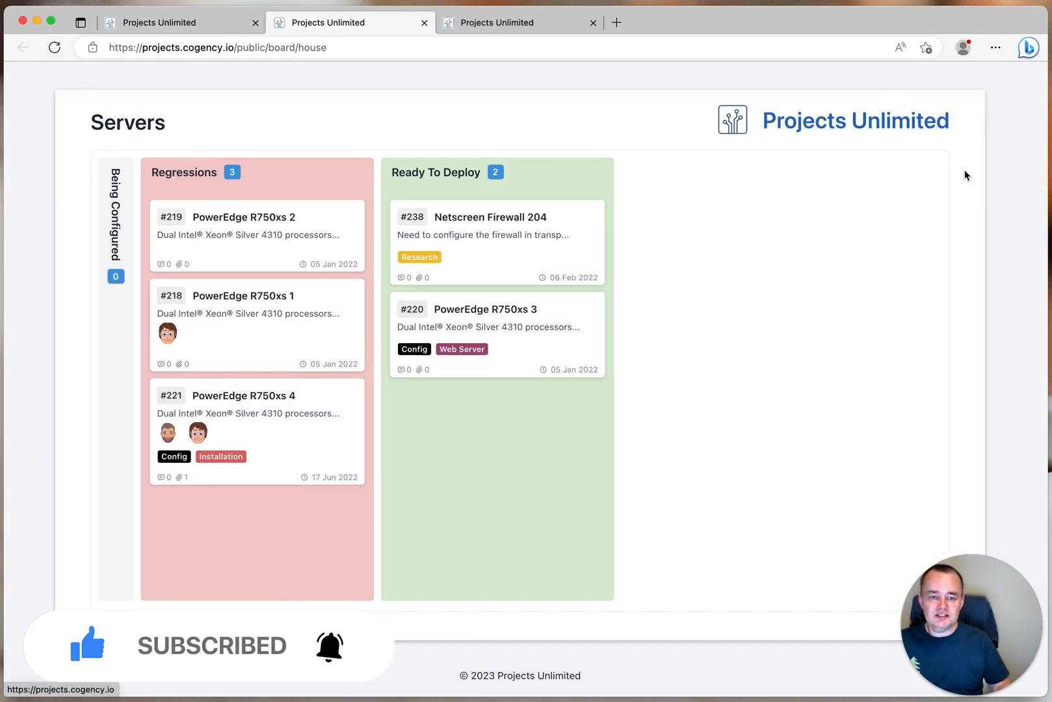
mouse_move(980, 203)
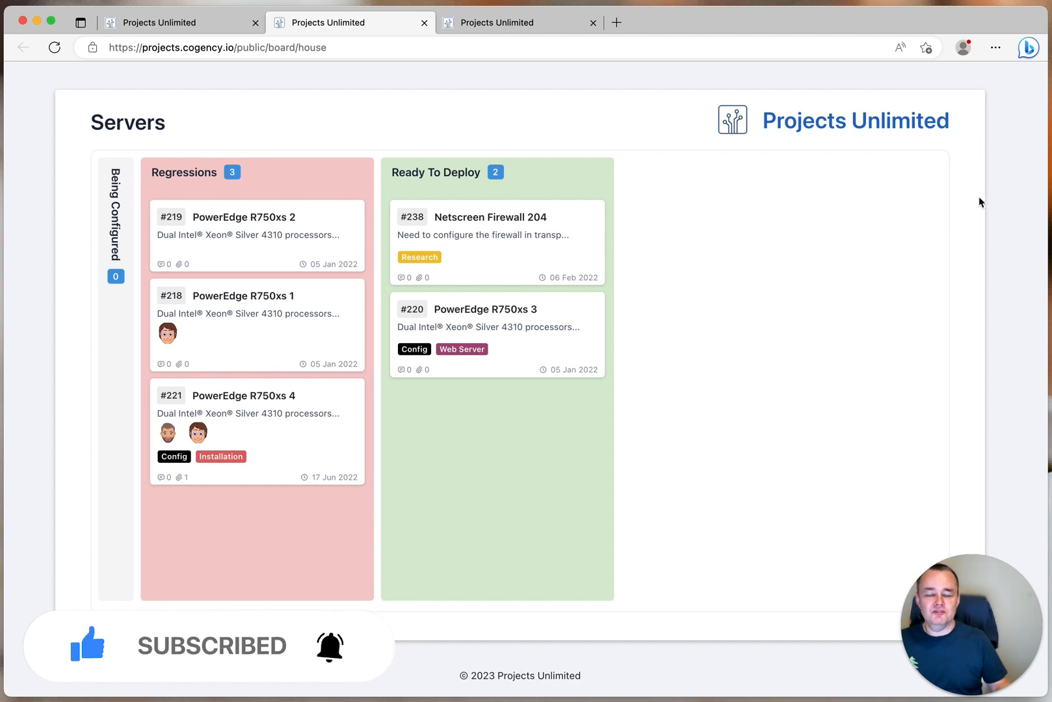